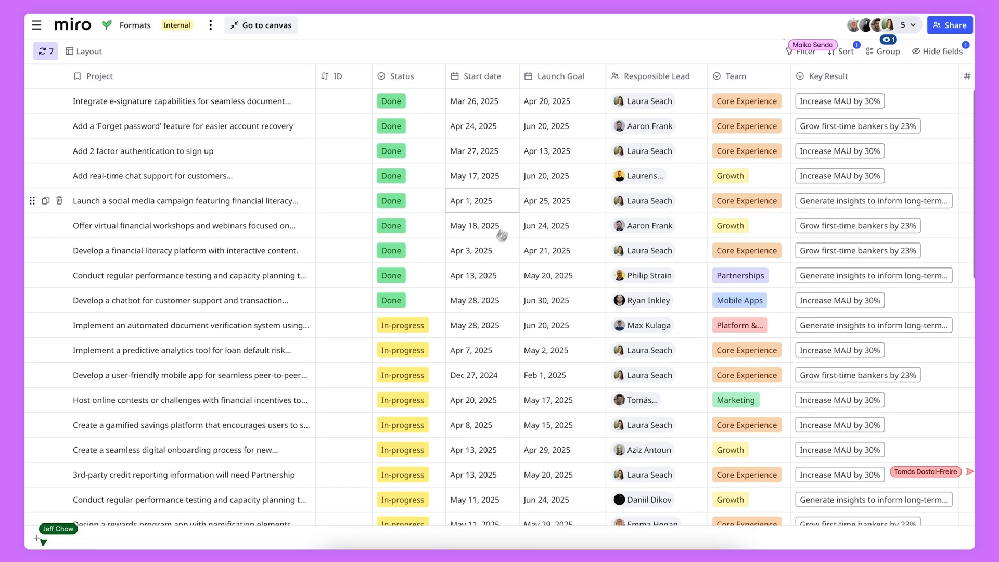
left_click(804, 51)
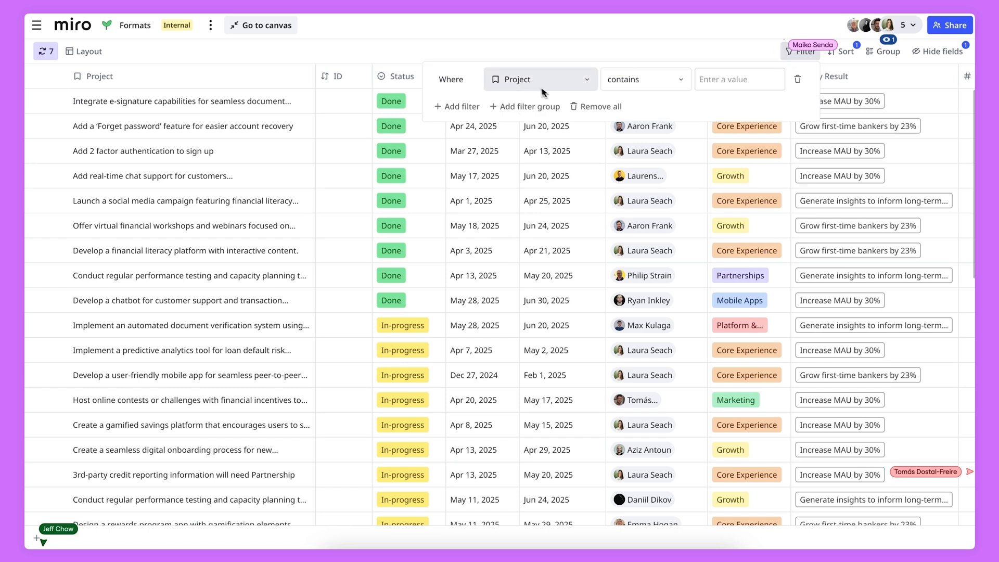
left_click(539, 79)
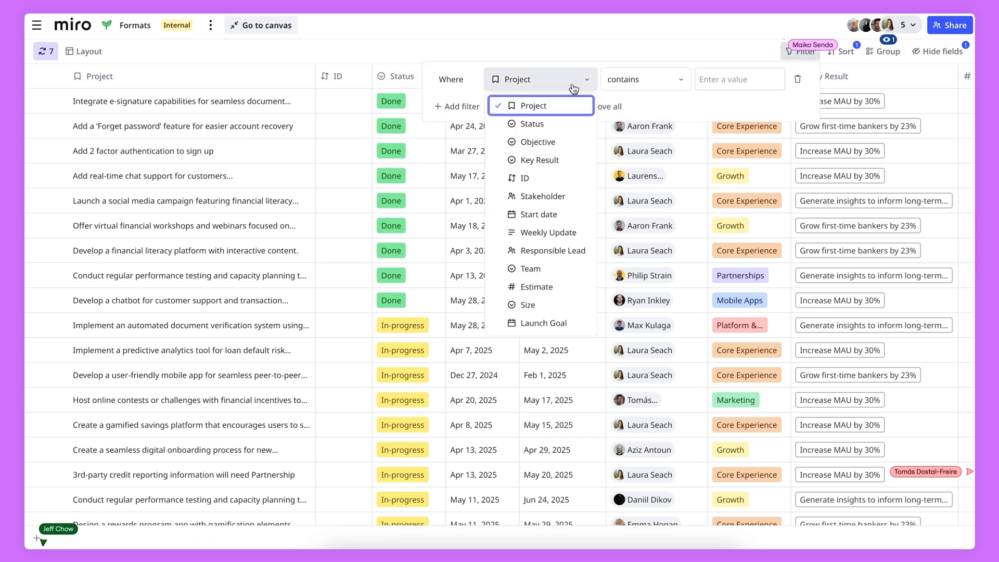
left_click(552, 250)
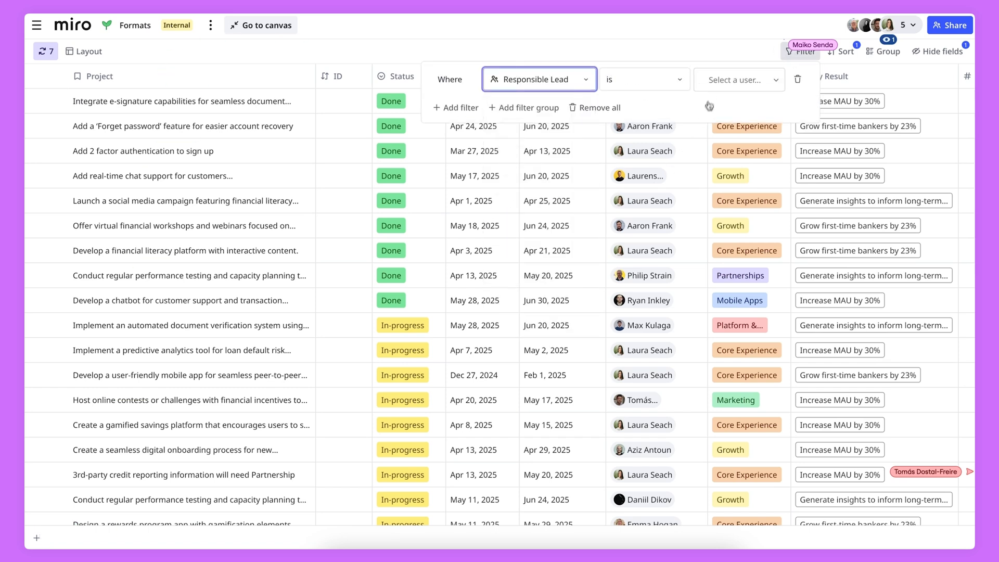
type("laura")
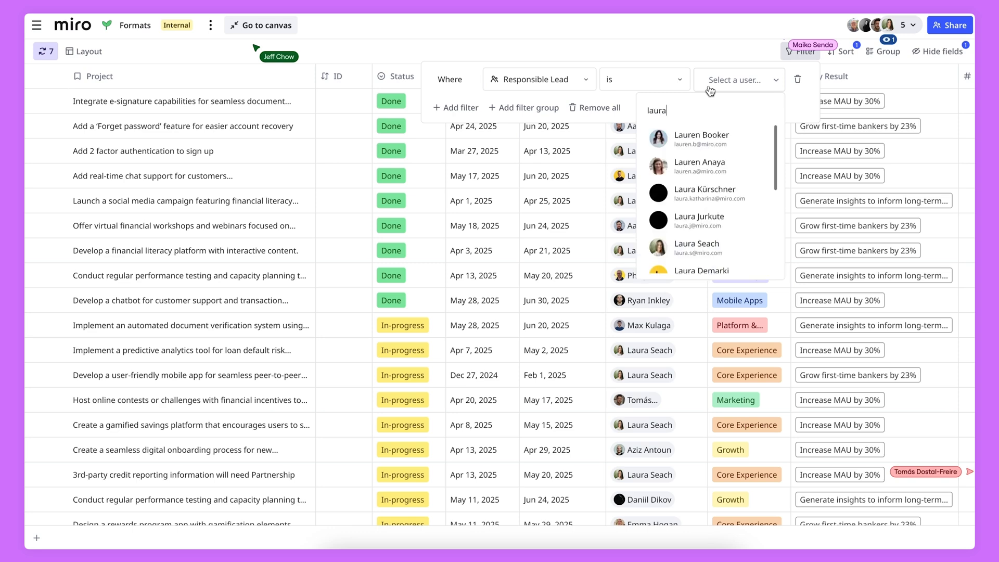
scroll("down", 3)
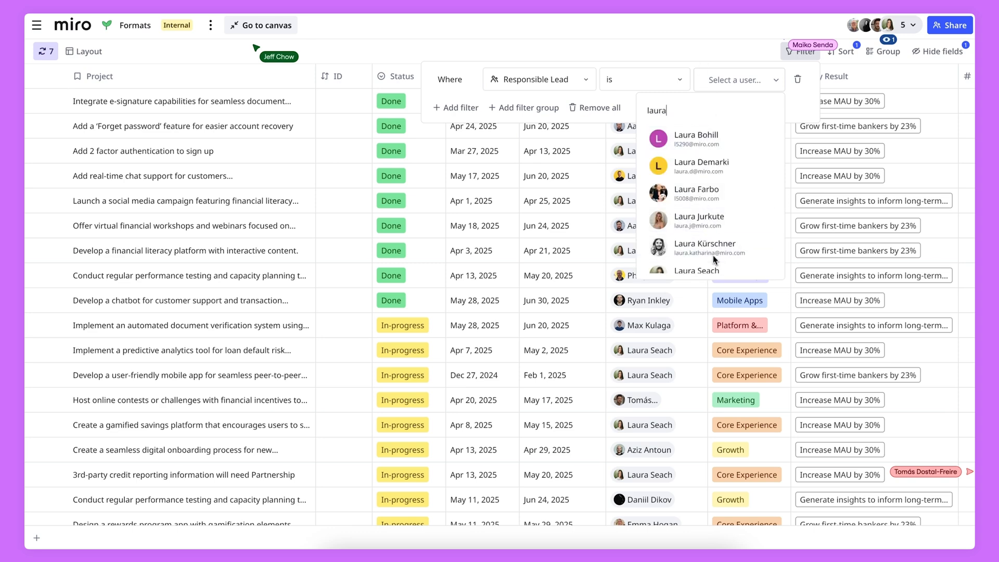
left_click(696, 270)
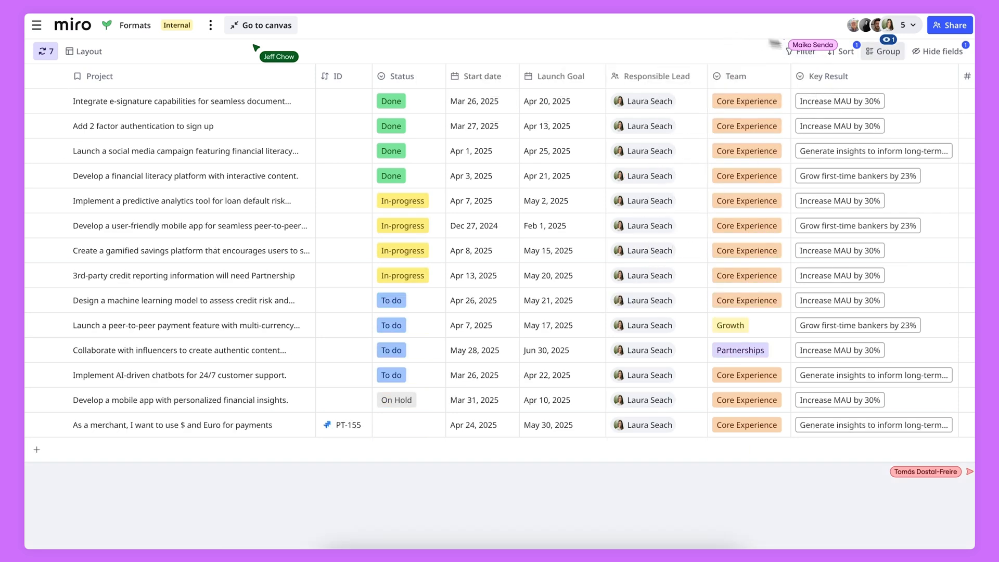
- Group the filtered project rows by Team
left_click(888, 51)
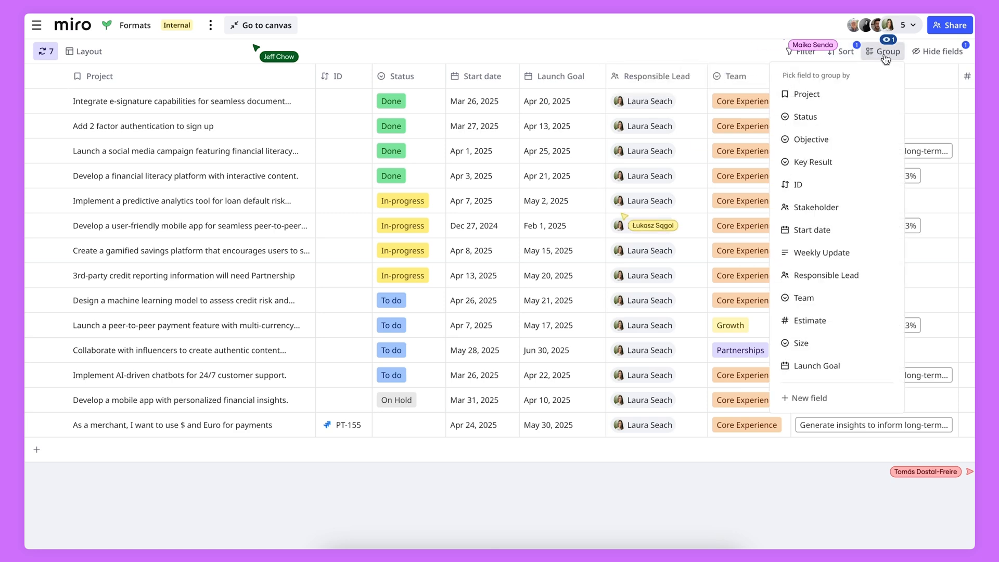
left_click(800, 298)
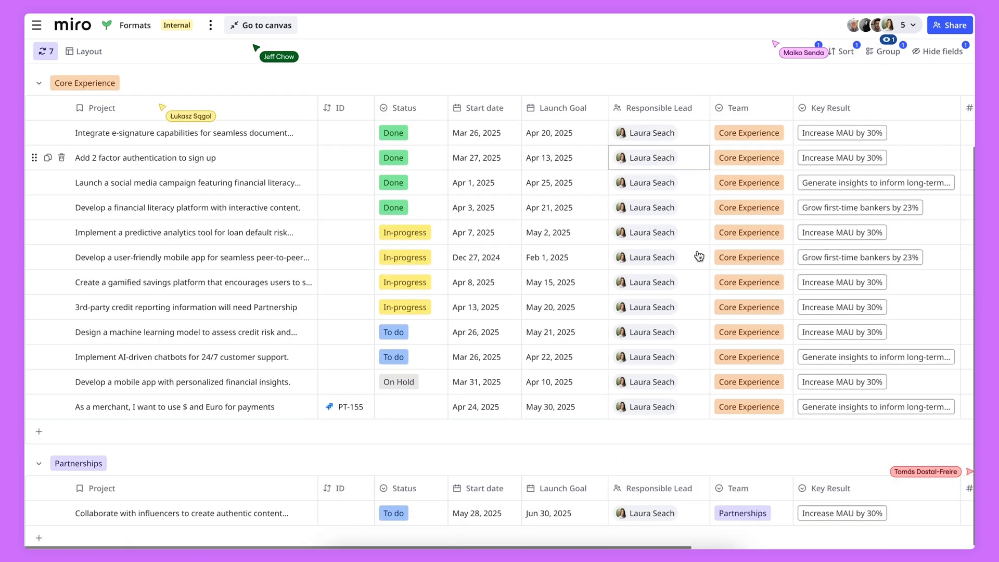
left_click(260, 25)
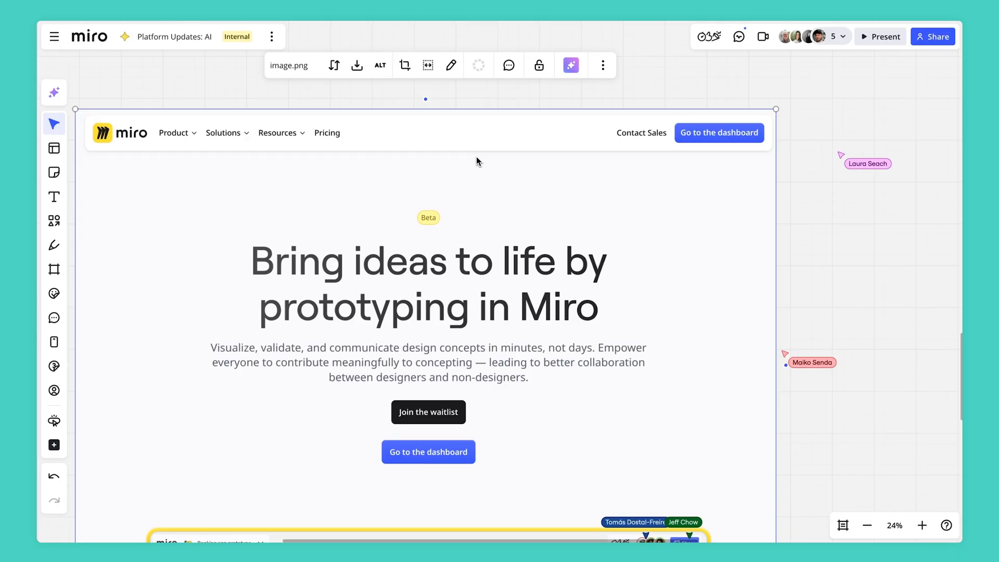
- Convert the landing-page screenshot into a prototype screen with Miro AI and select its dashboard button
left_click(571, 65)
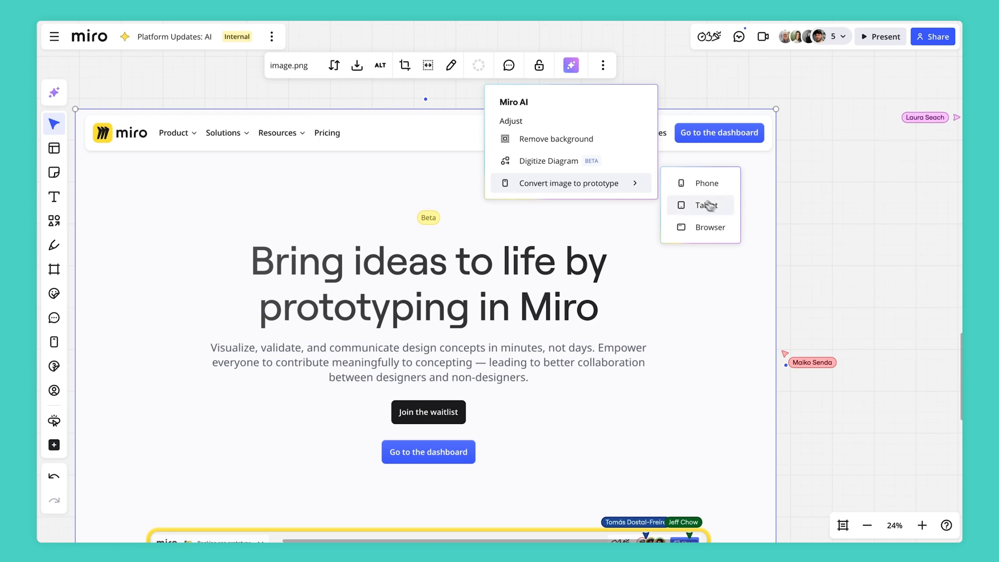
left_click(701, 205)
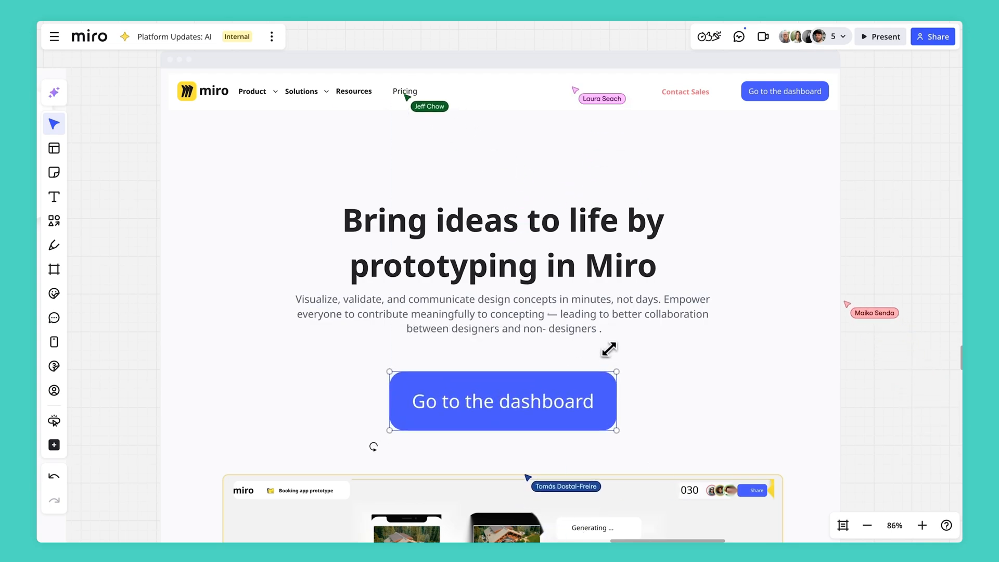
left_click(502, 401)
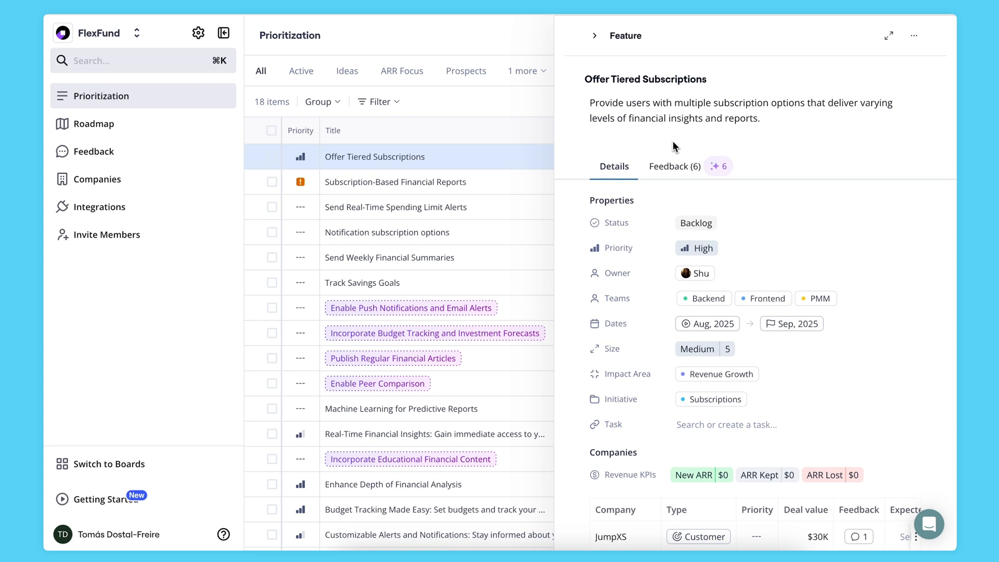
- Show the Feedback (6) tab for Offer Tiered Subscriptions and dismiss the suggested-link popup
left_click(675, 166)
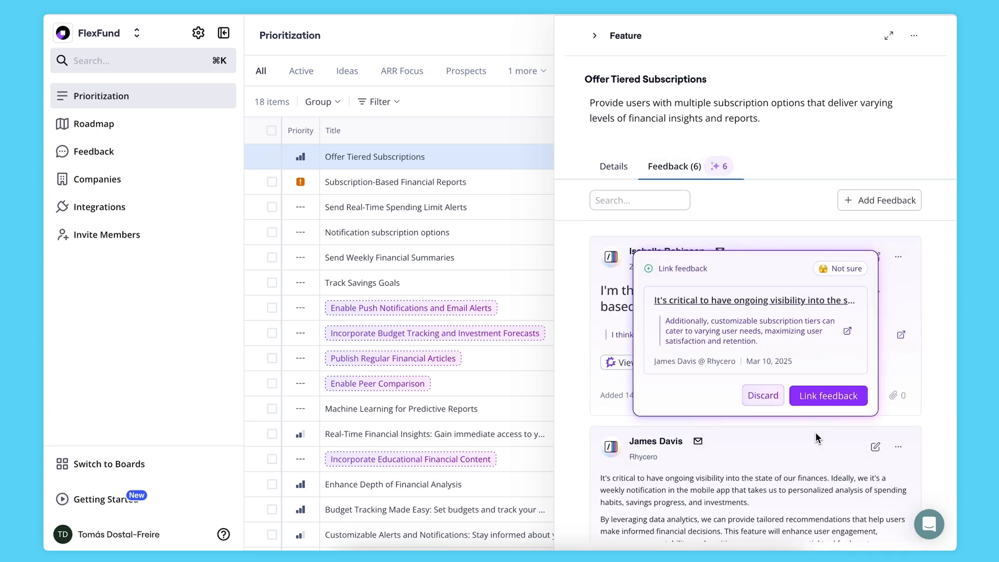
left_click(762, 395)
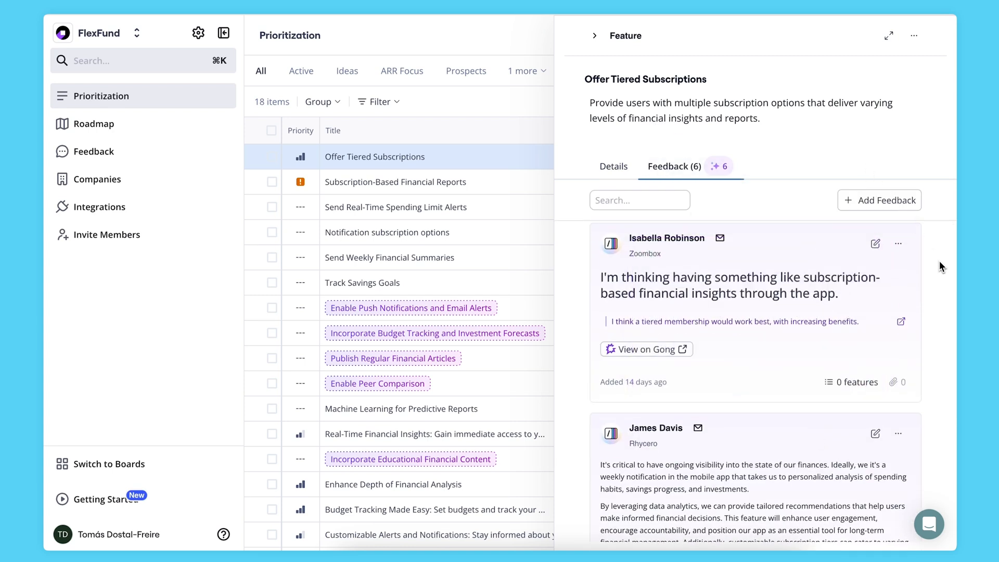
scroll("down", 3)
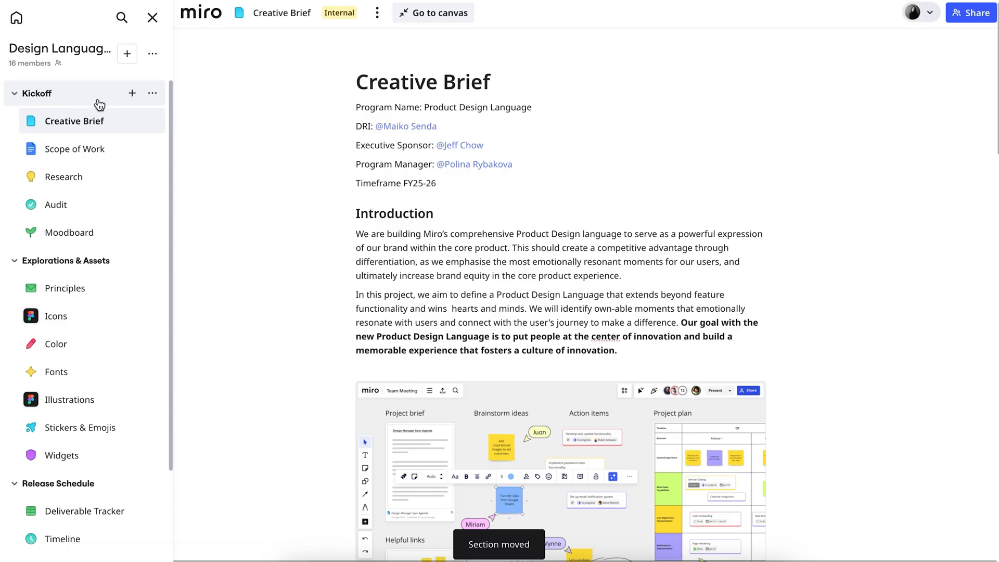
- Open the add-item menu beside the Kickoff section and pick an item type
left_click(131, 93)
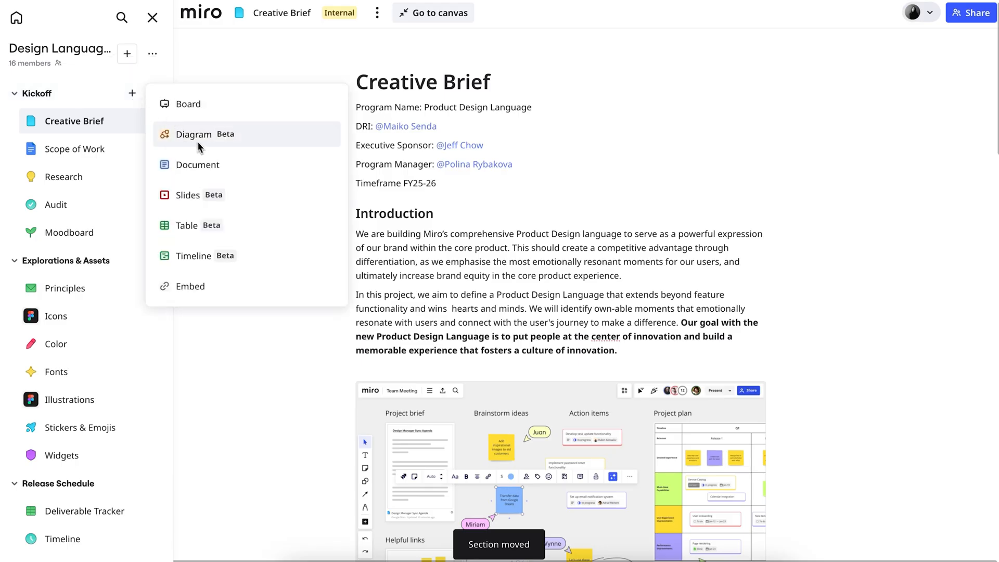
mouse_move(199, 255)
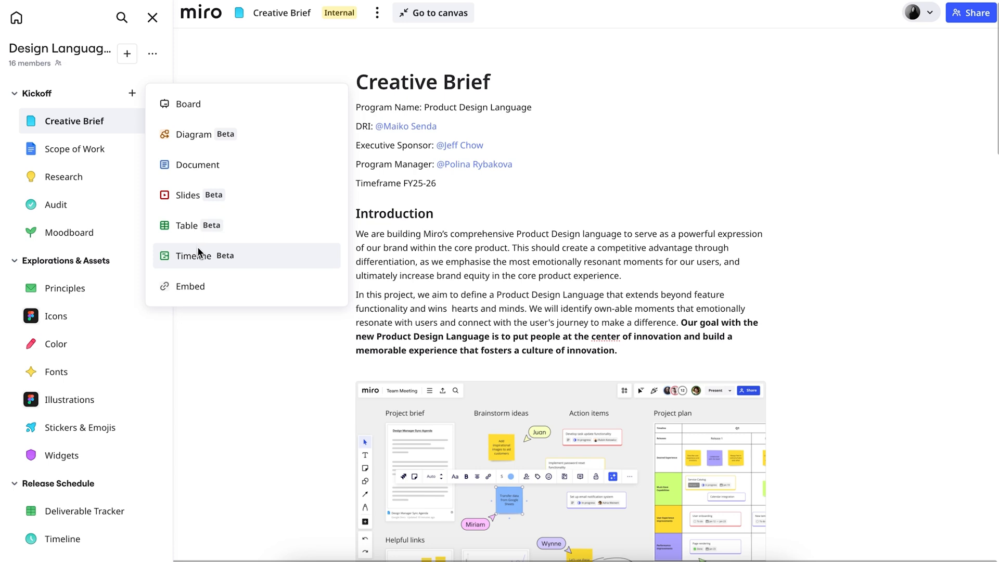
left_click(190, 286)
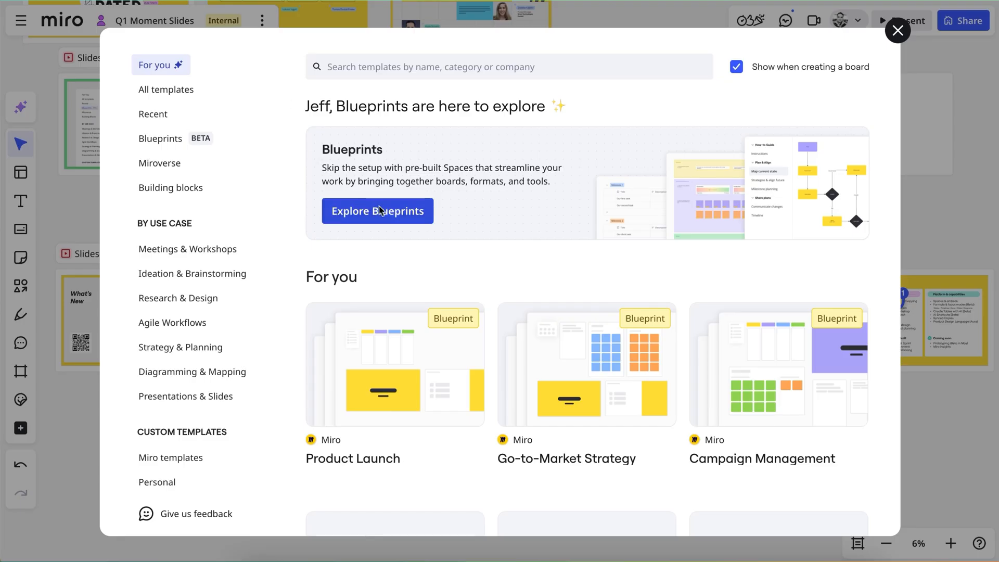
- Open the Blueprints category in the template gallery and scroll through its cards
left_click(161, 139)
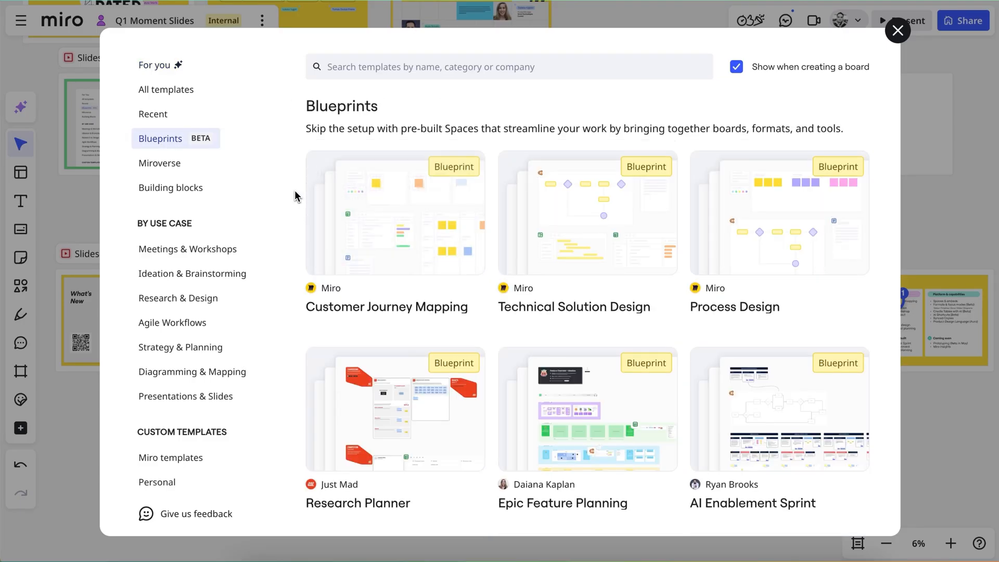
scroll("down", 3)
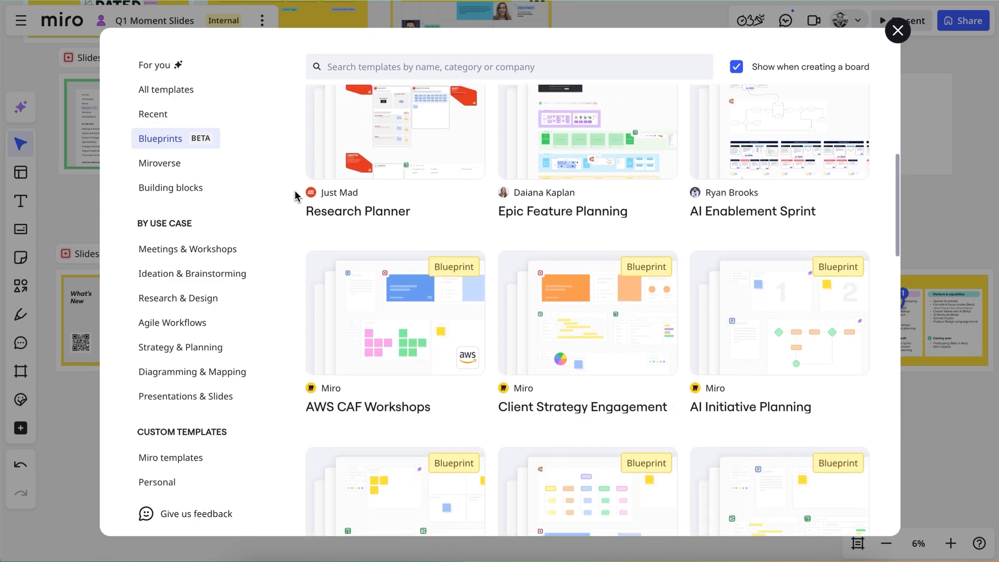